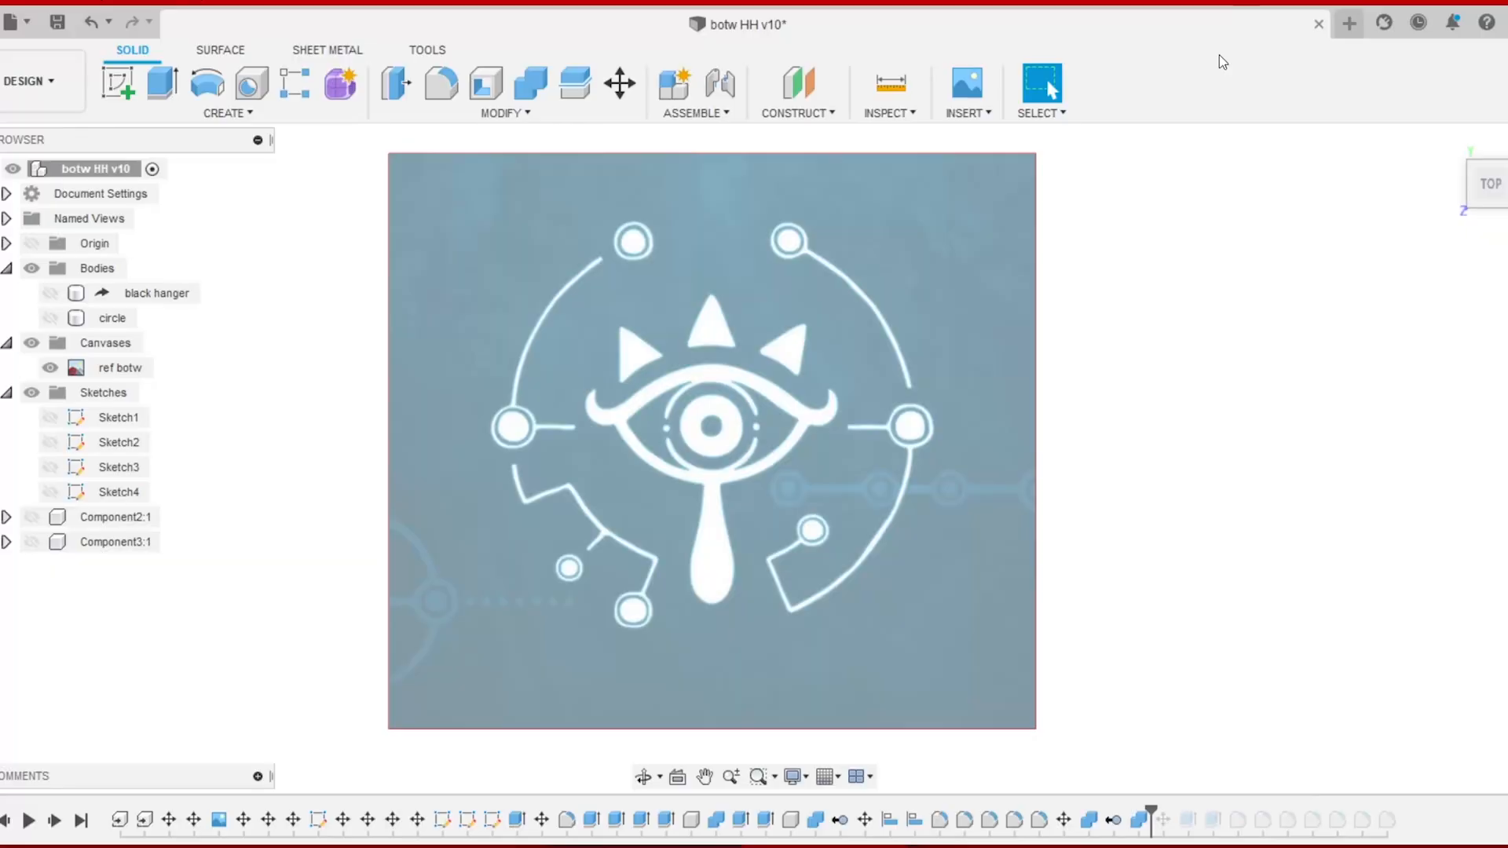
Switch to the Untitled document holding the One Piece straw-hat skull logo sketch
click(161, 85)
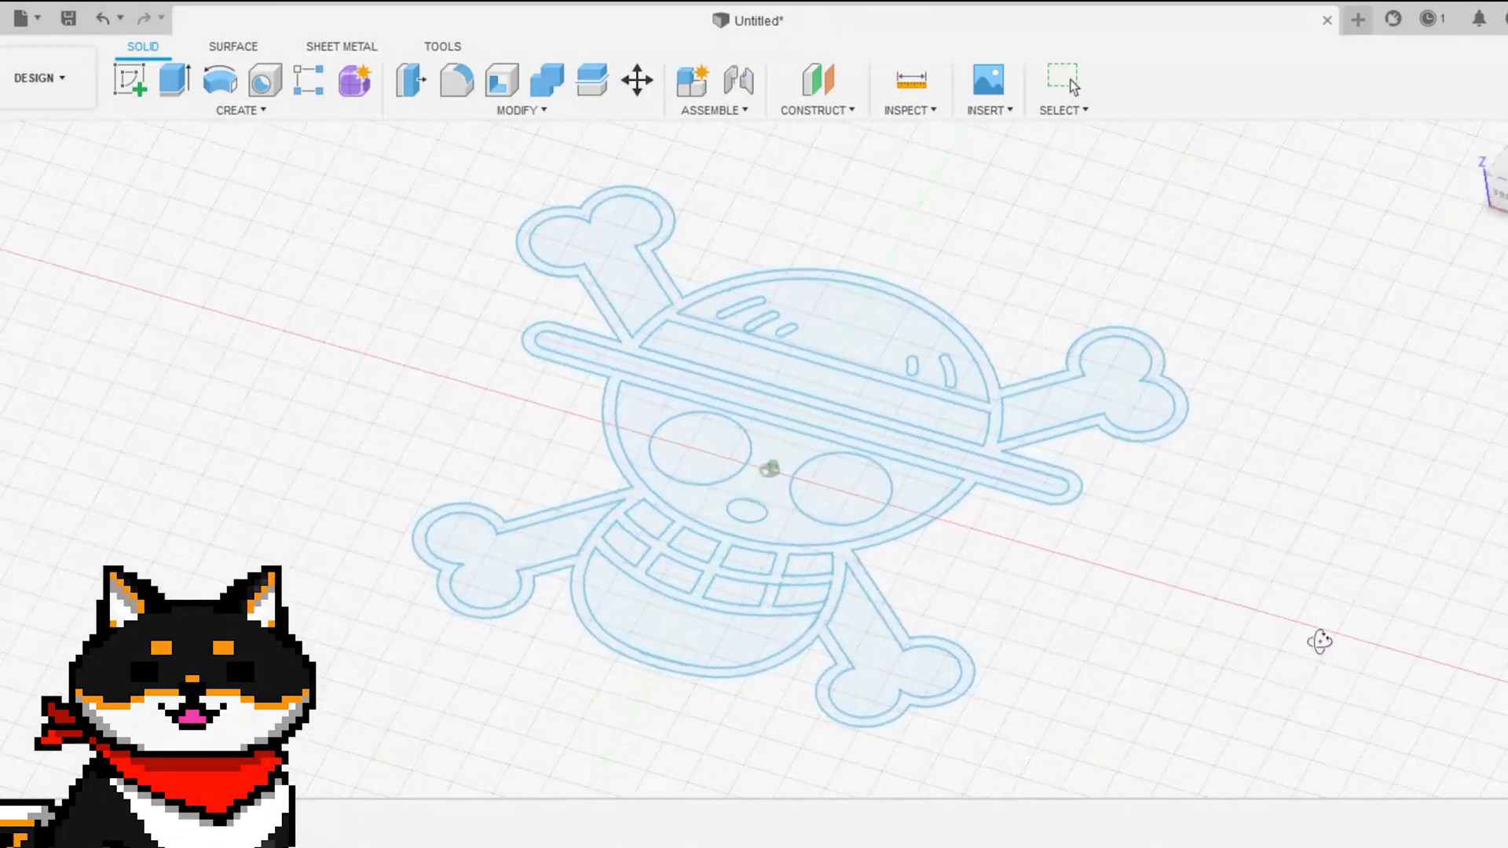
Check Example.svg in the Photos folder, then return to an empty new design
click(1063, 80)
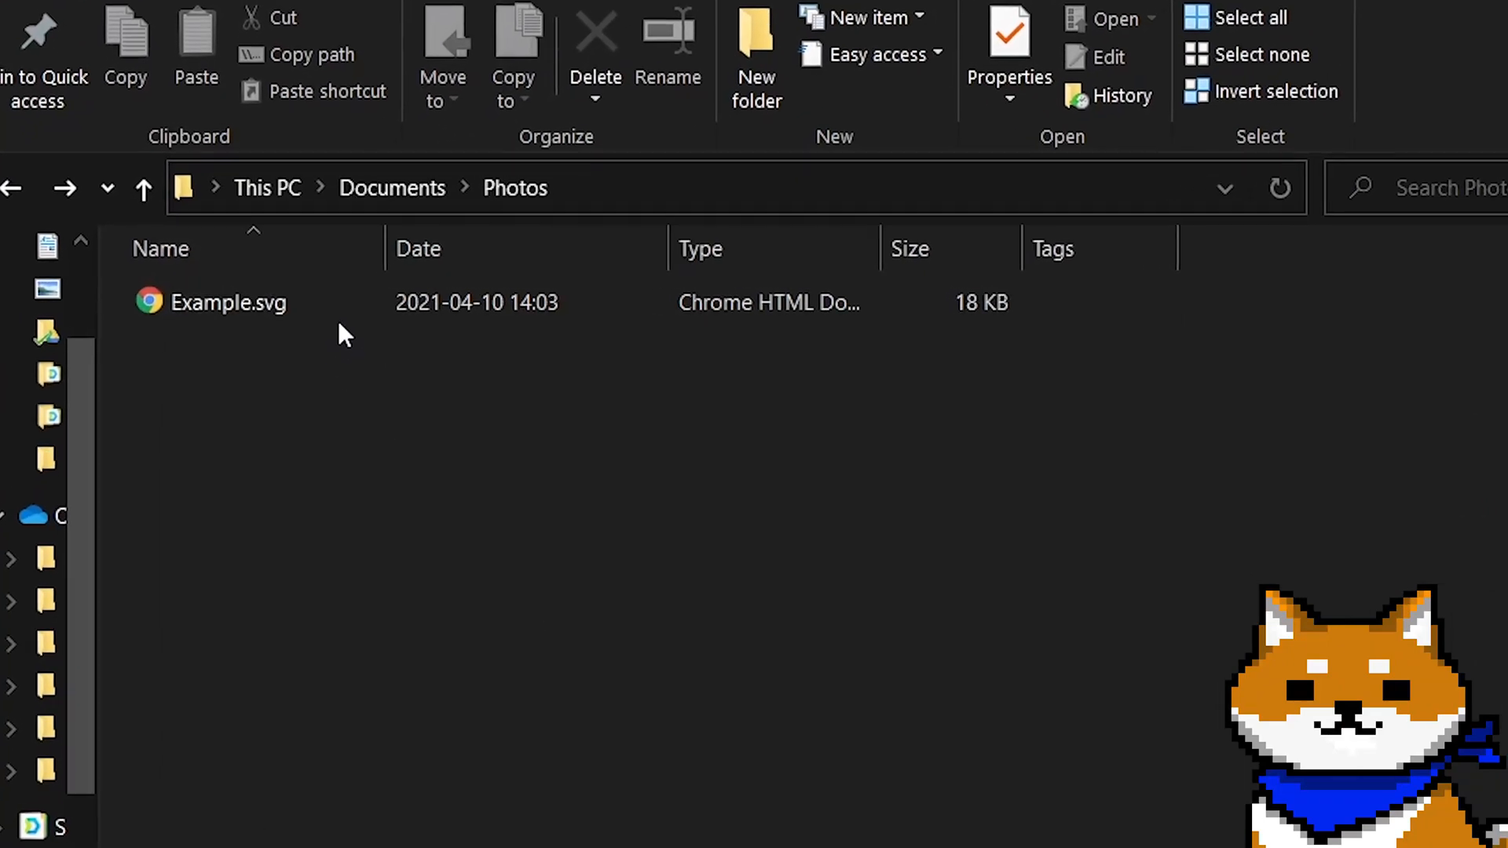
click(228, 301)
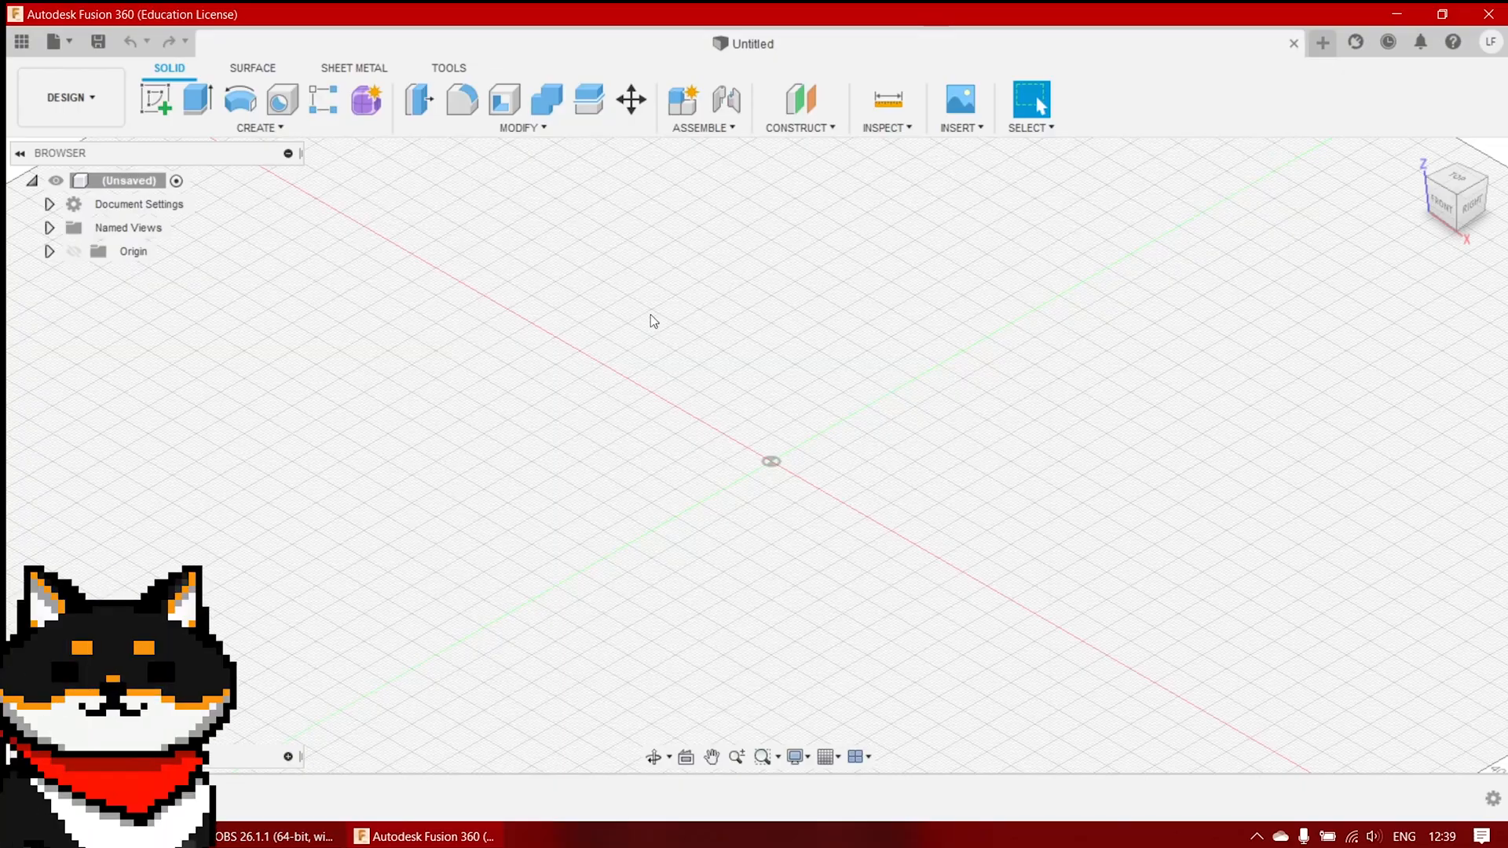
Review the Insert SVG option under INSERT, then switch to Chrome's Google page
click(957, 127)
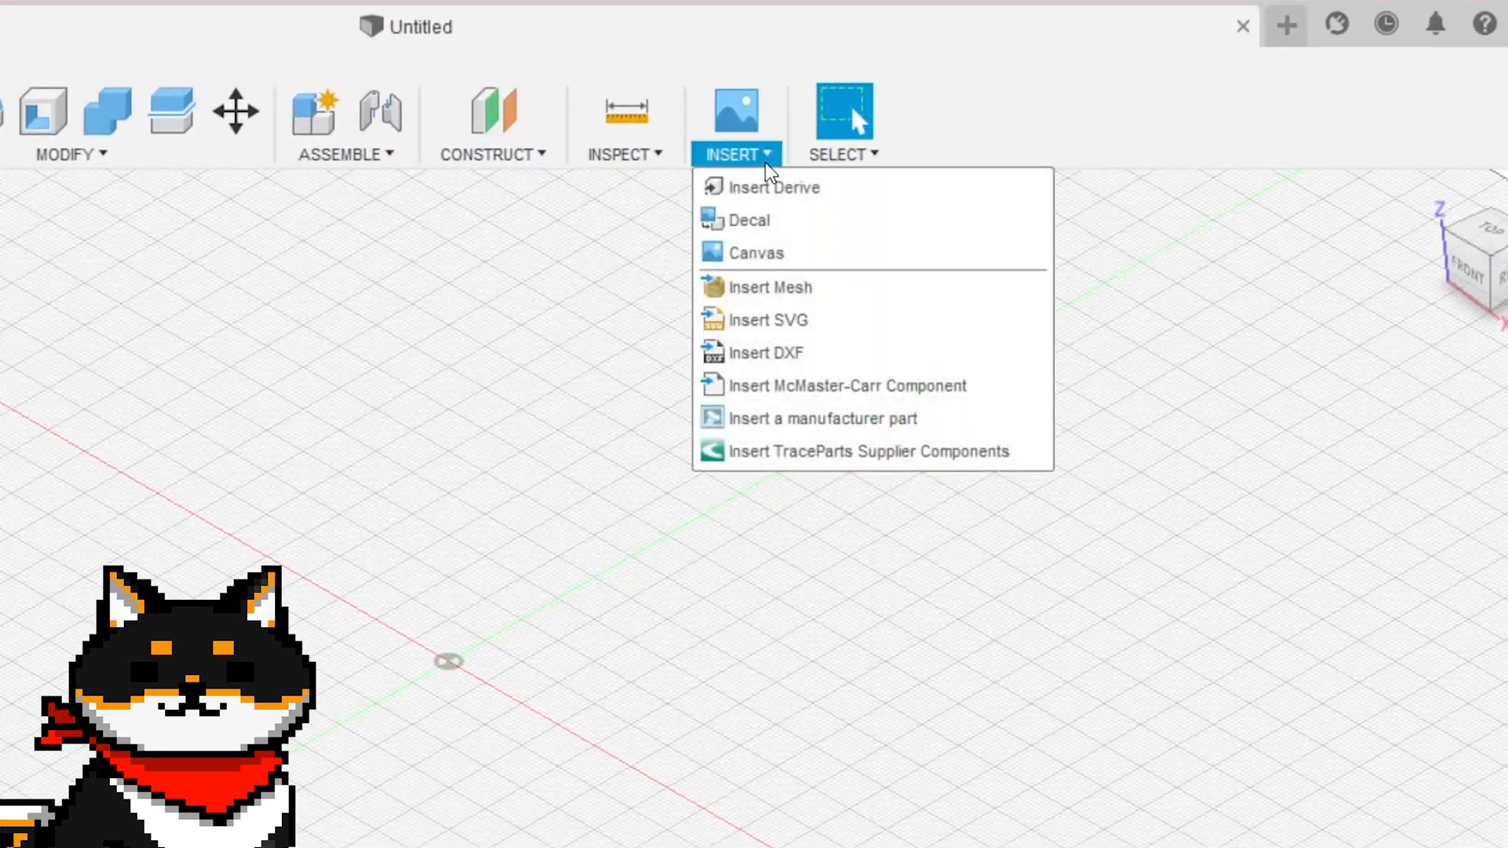
mouse_move(860, 320)
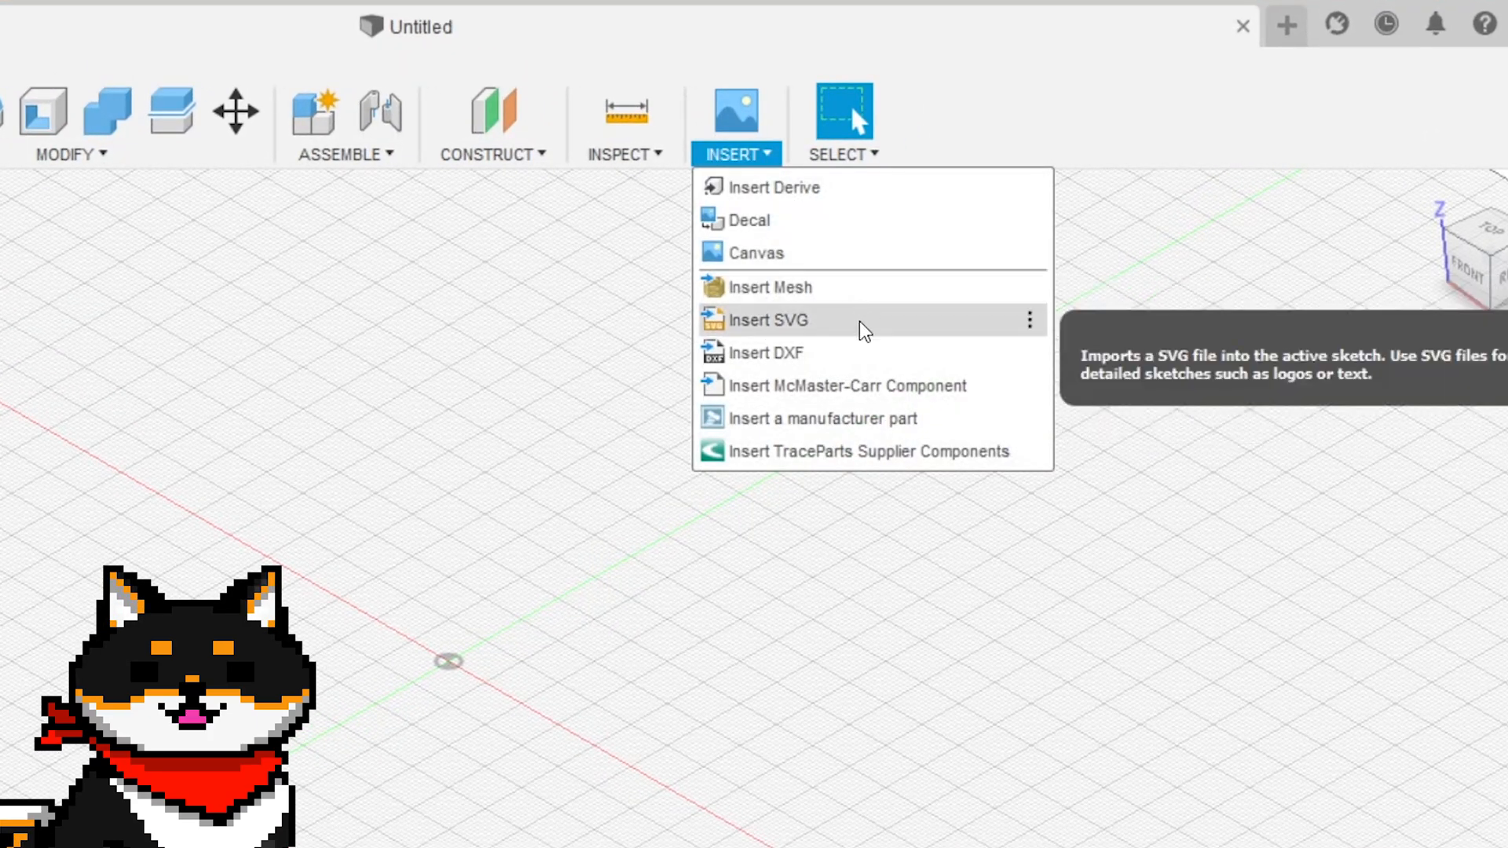
click(766, 318)
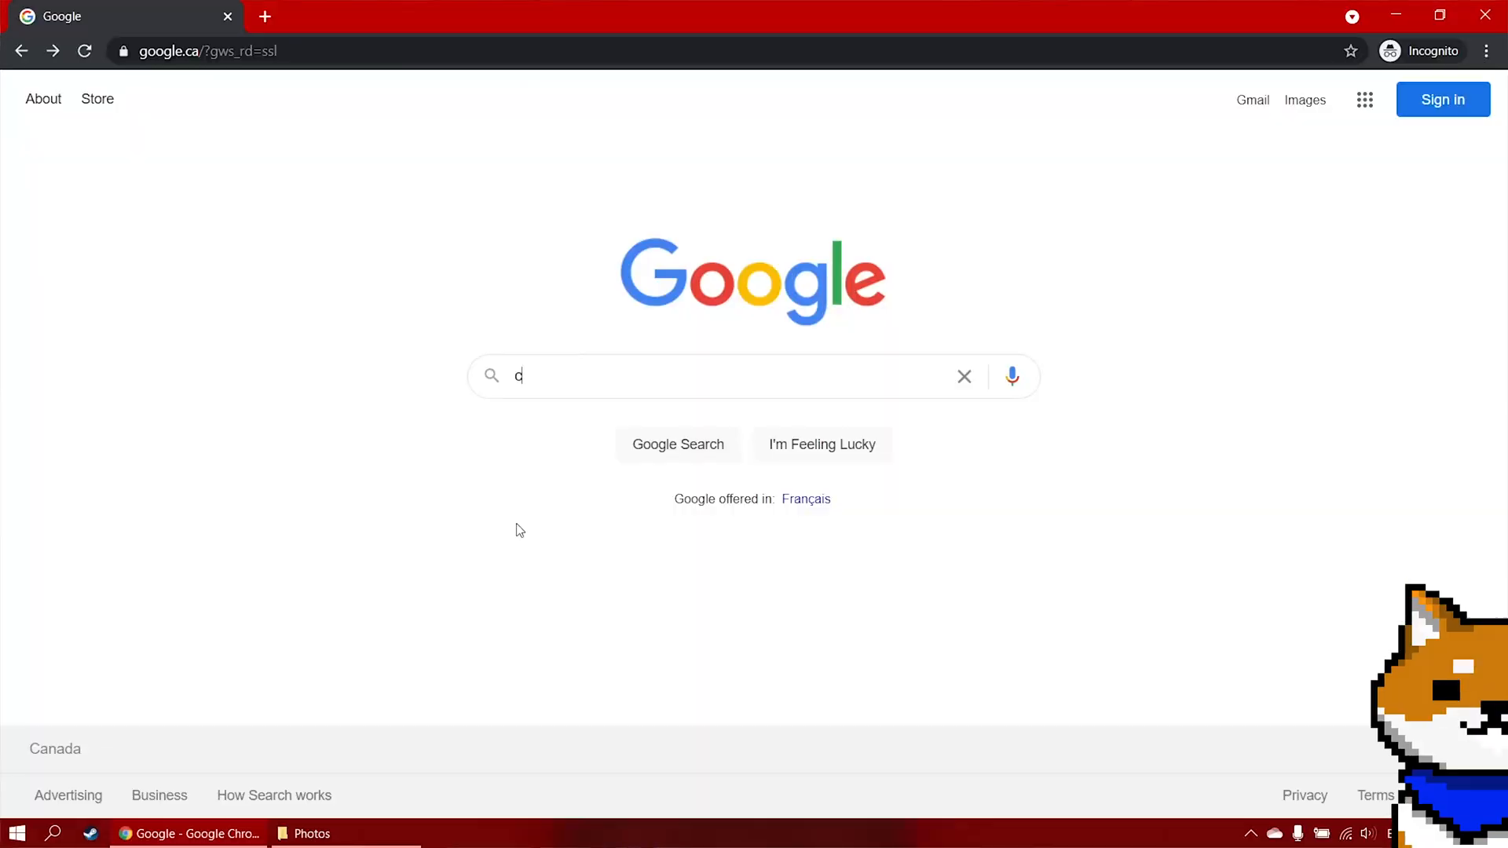
Search Google for 'convert jpg to svg' and reach the pngtosvg.com converter
text(onvert jp)
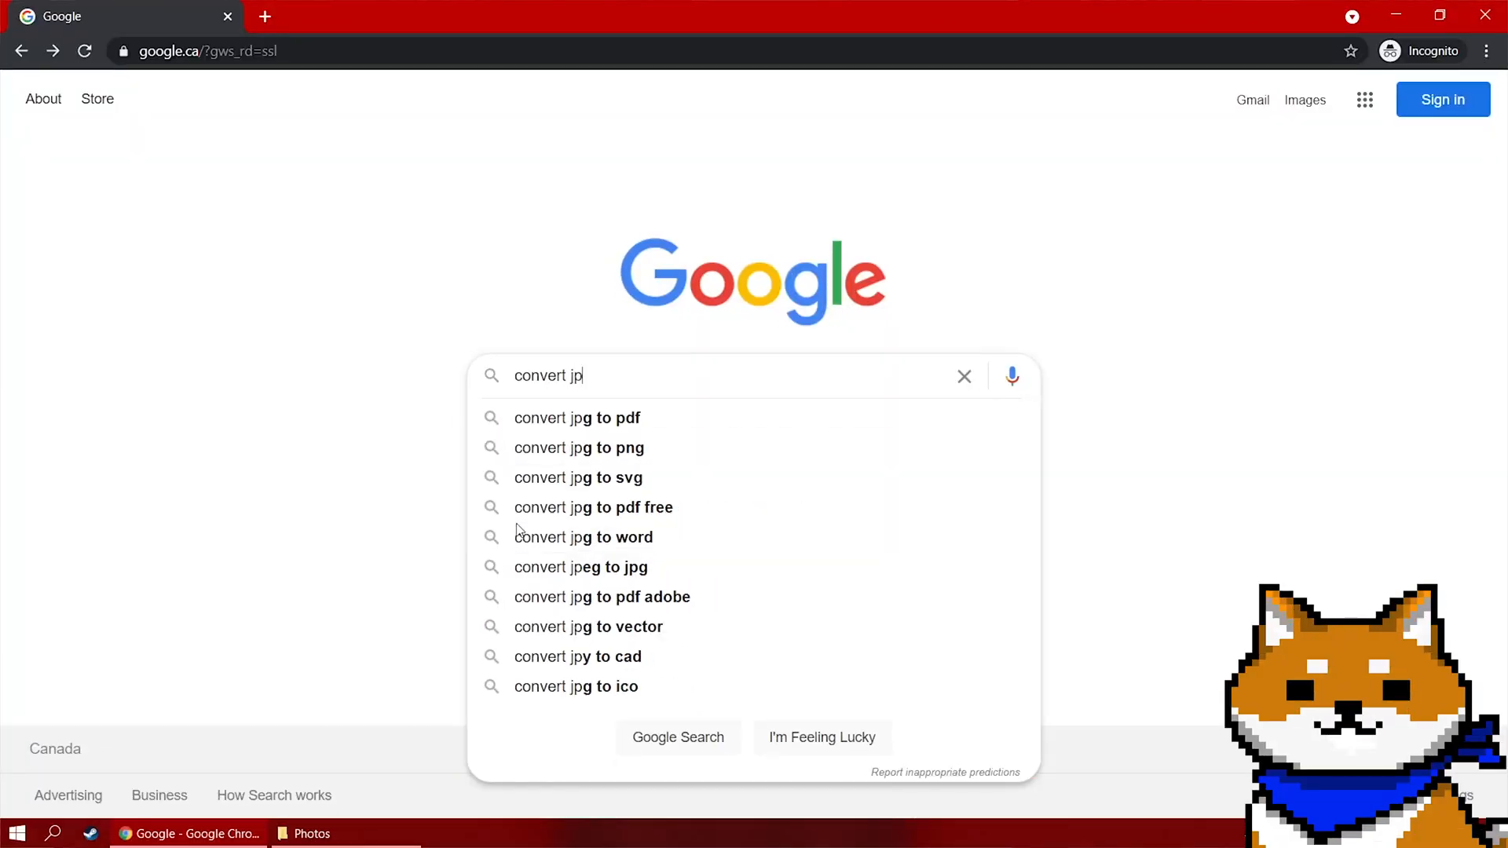
text(g to sv)
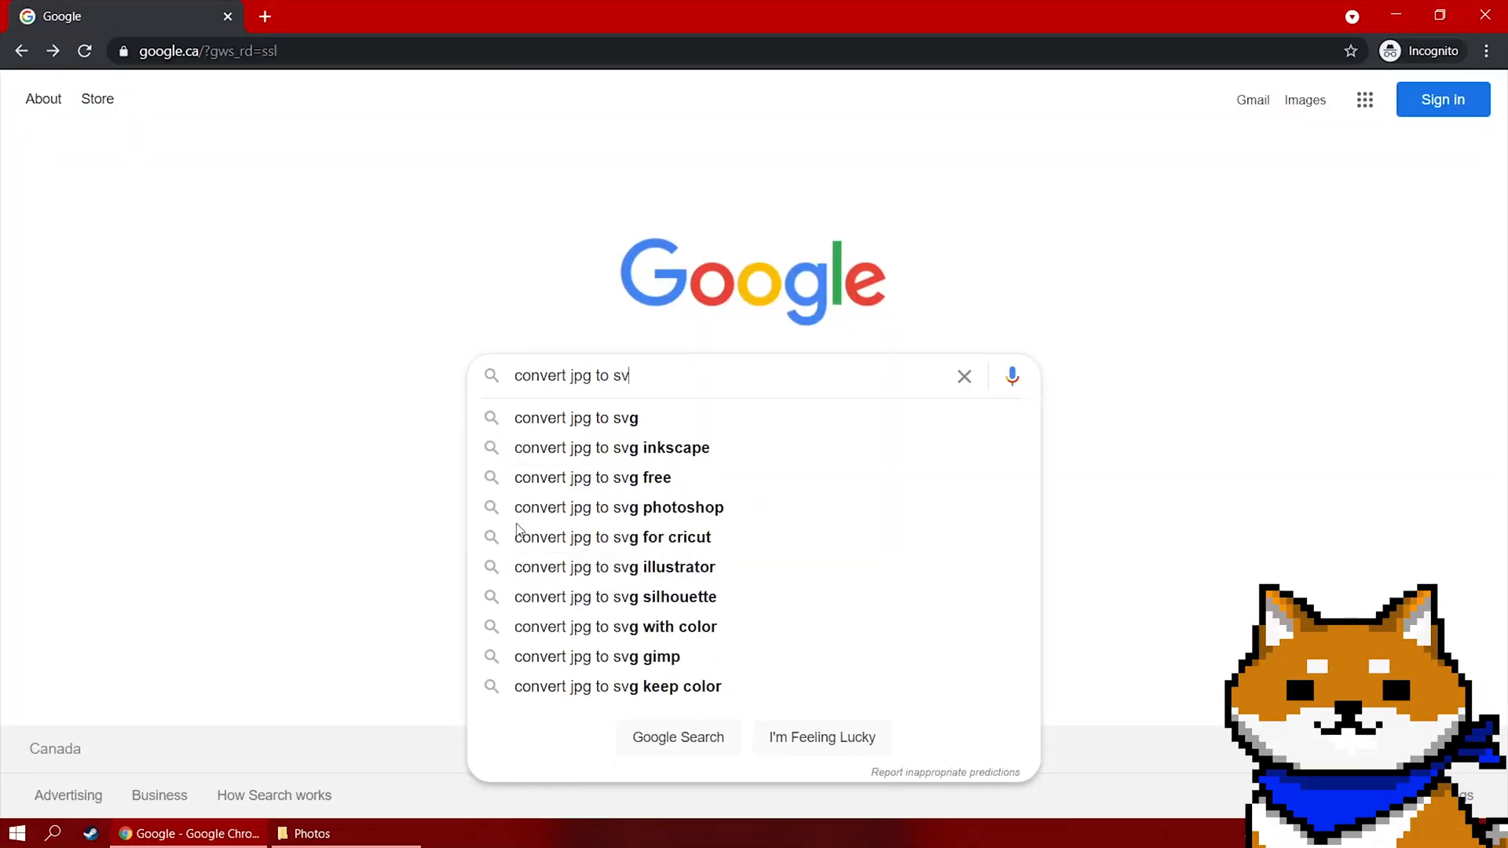
click(576, 418)
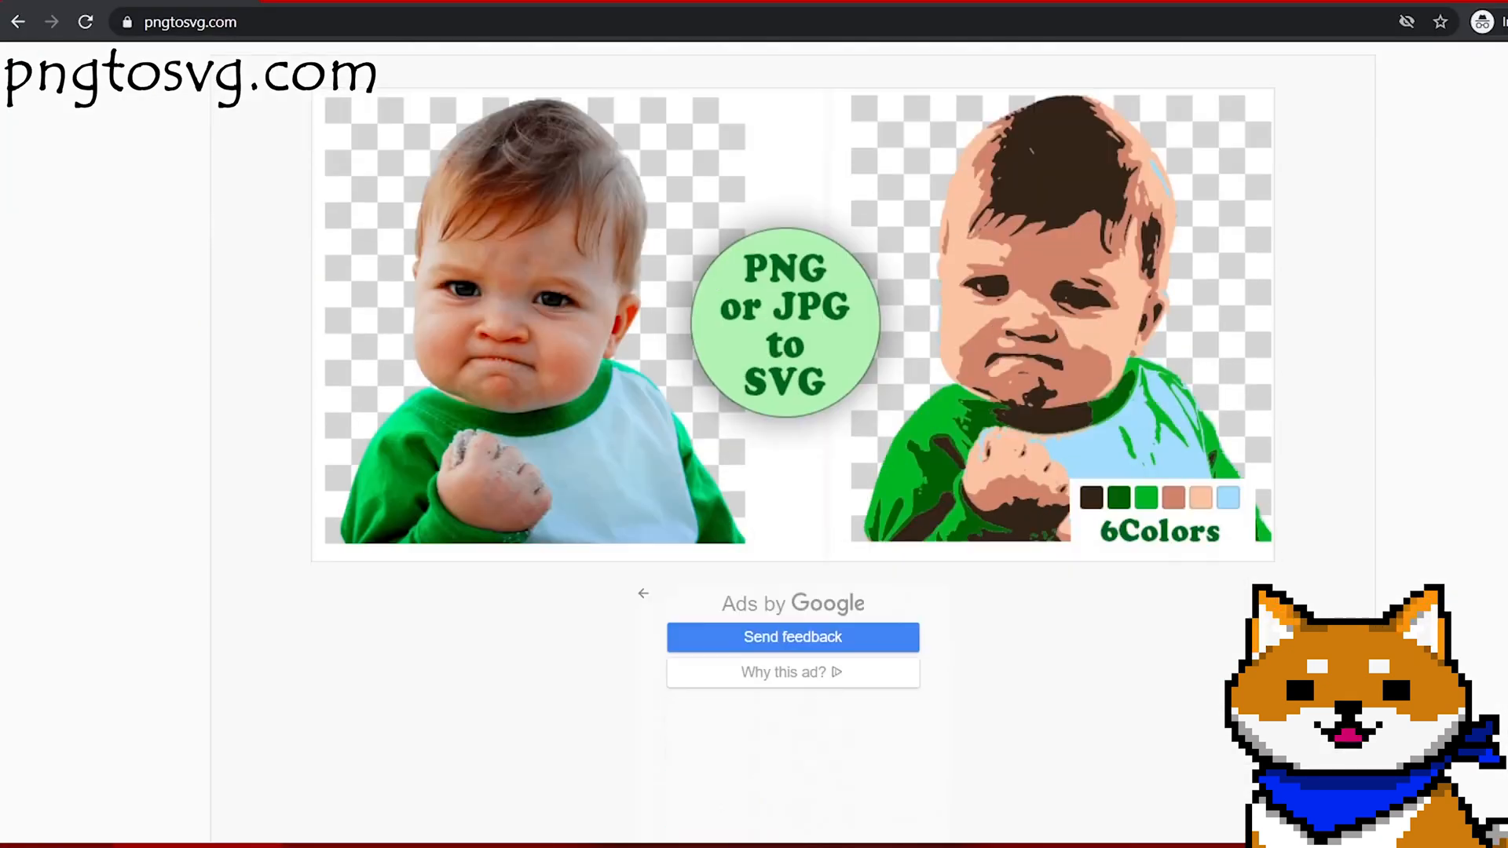
Generate a two-colour SVG of the purple crest with Colors 2 and Simplify 5
scroll(up, 3)
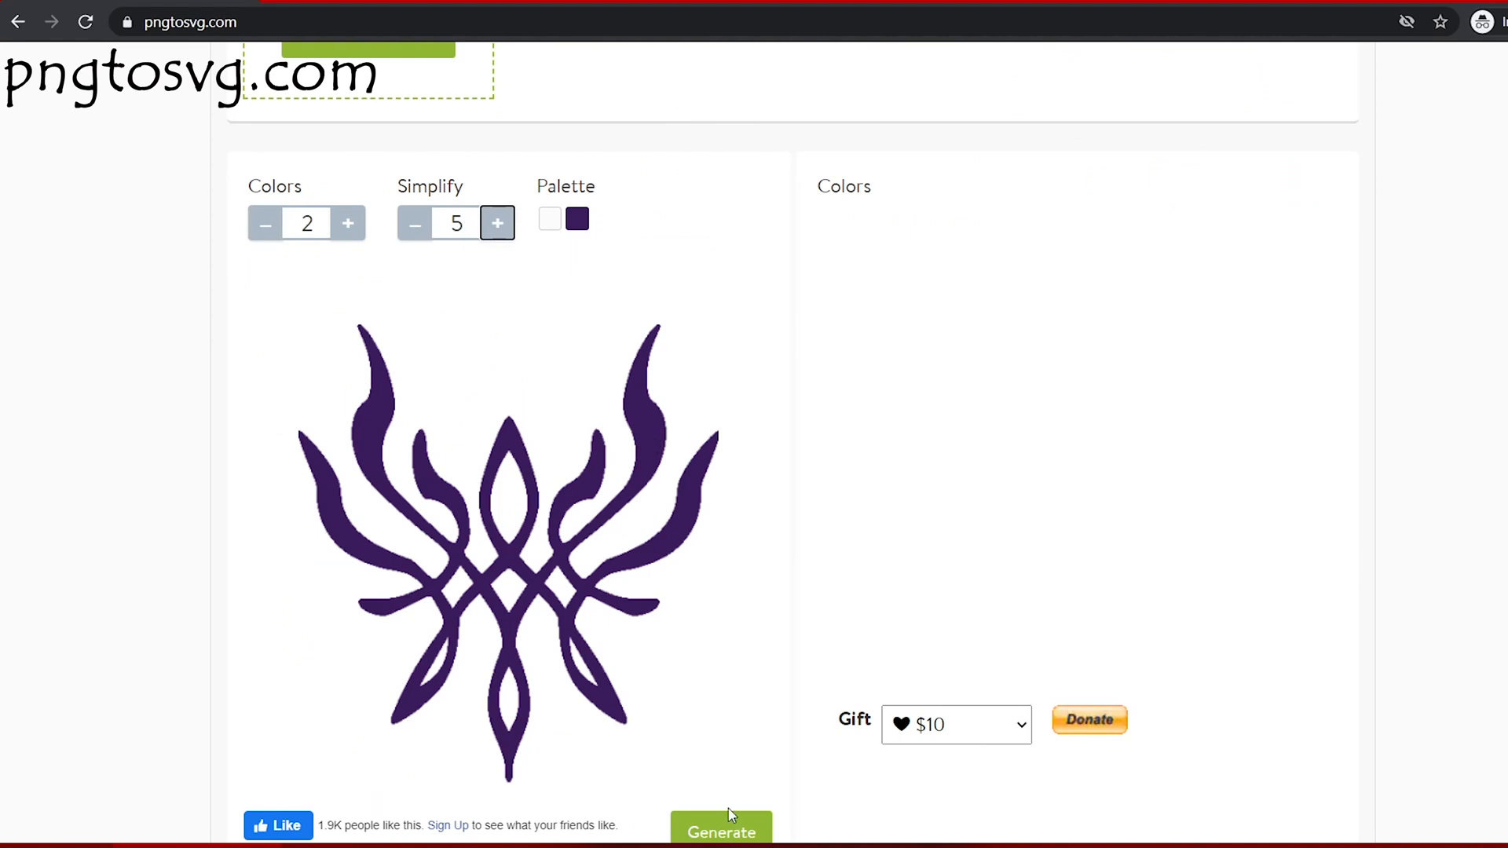
click(721, 833)
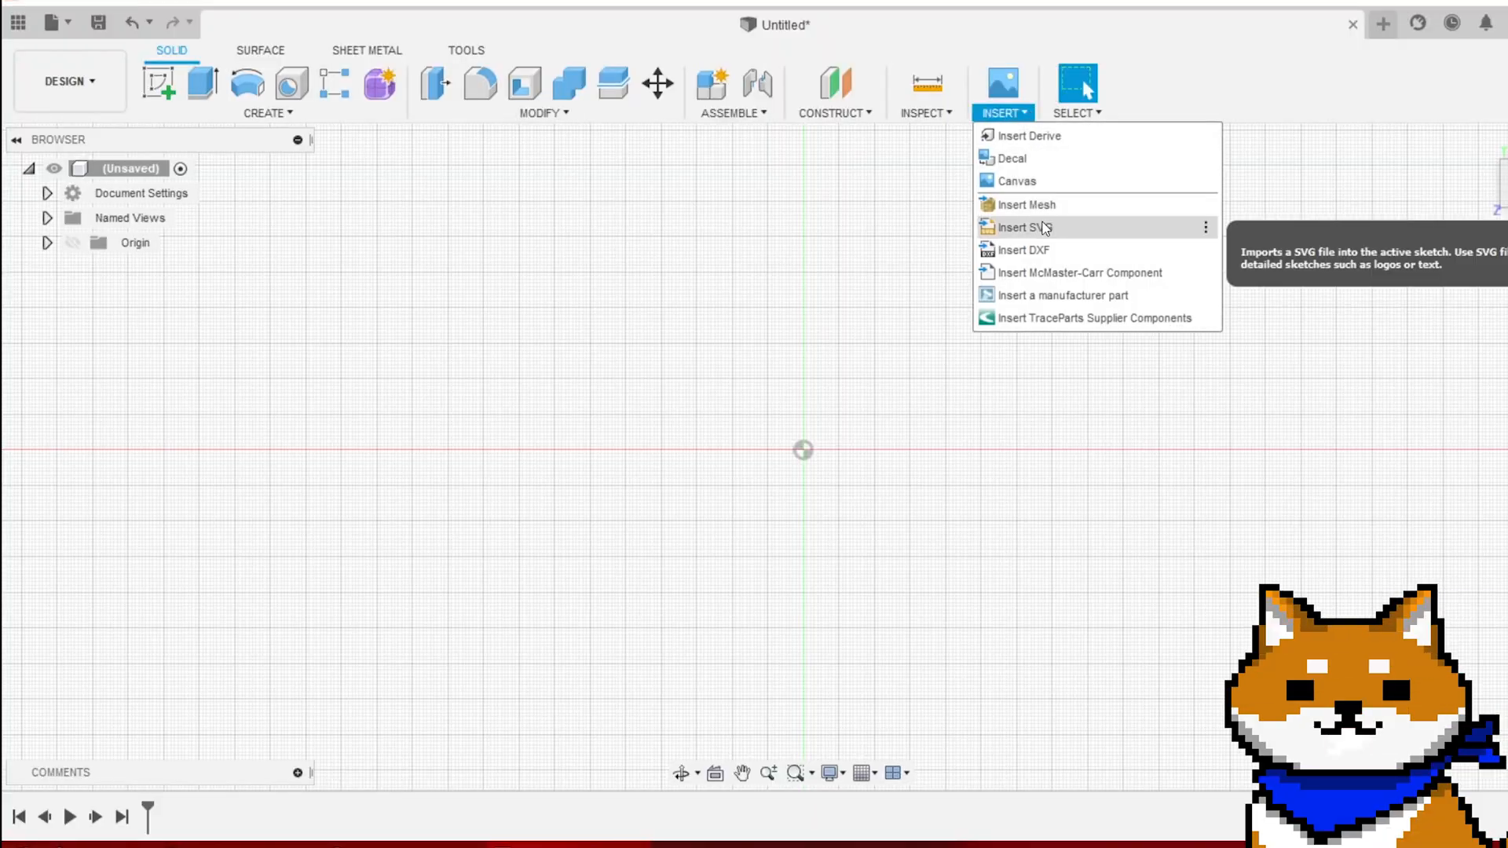
Start Insert SVG and browse the Open dialog to Documents > Photos
click(1024, 228)
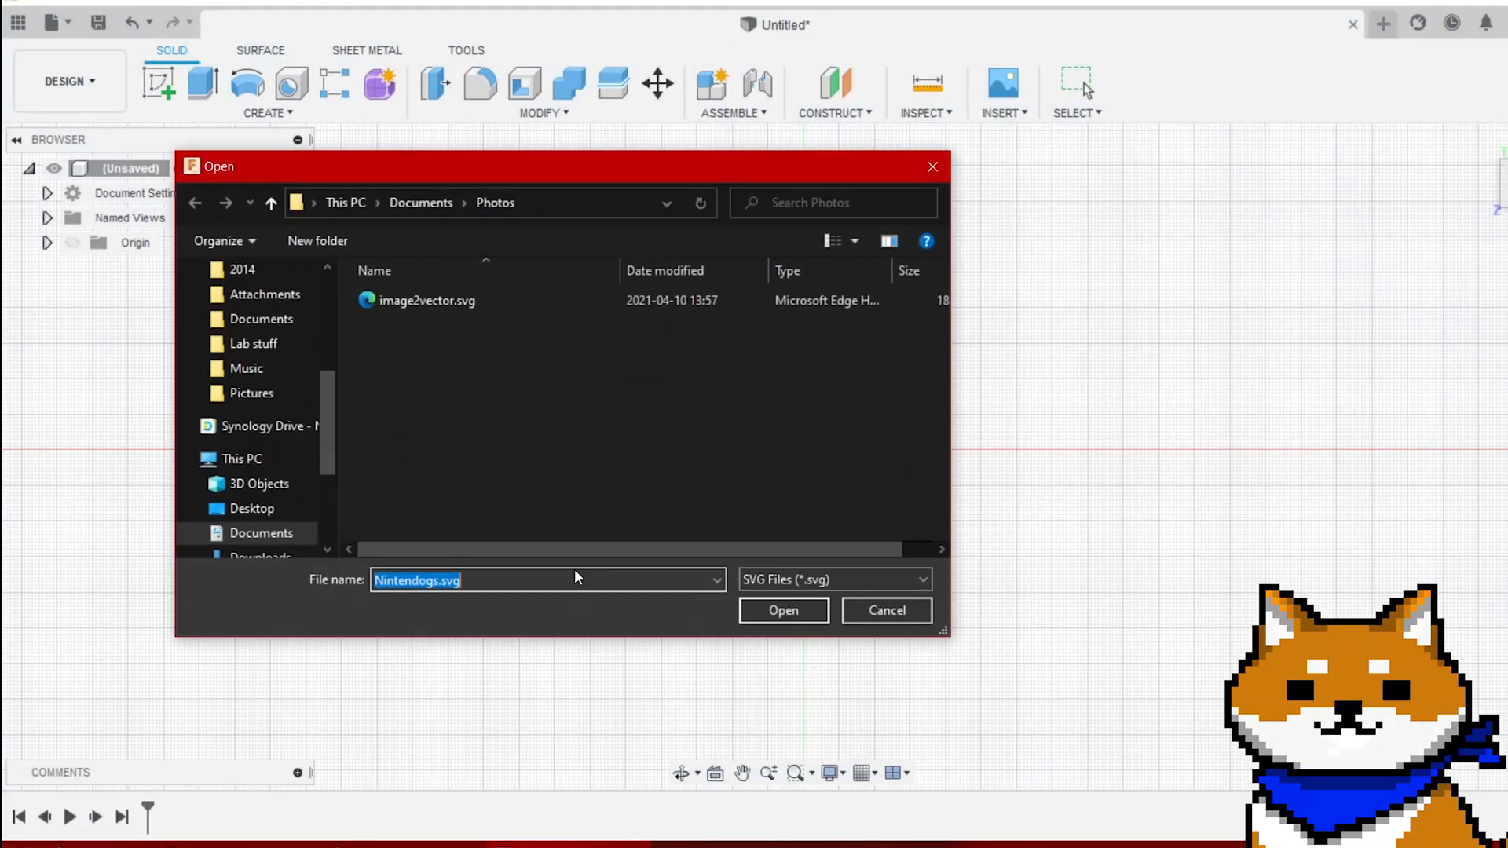
click(782, 610)
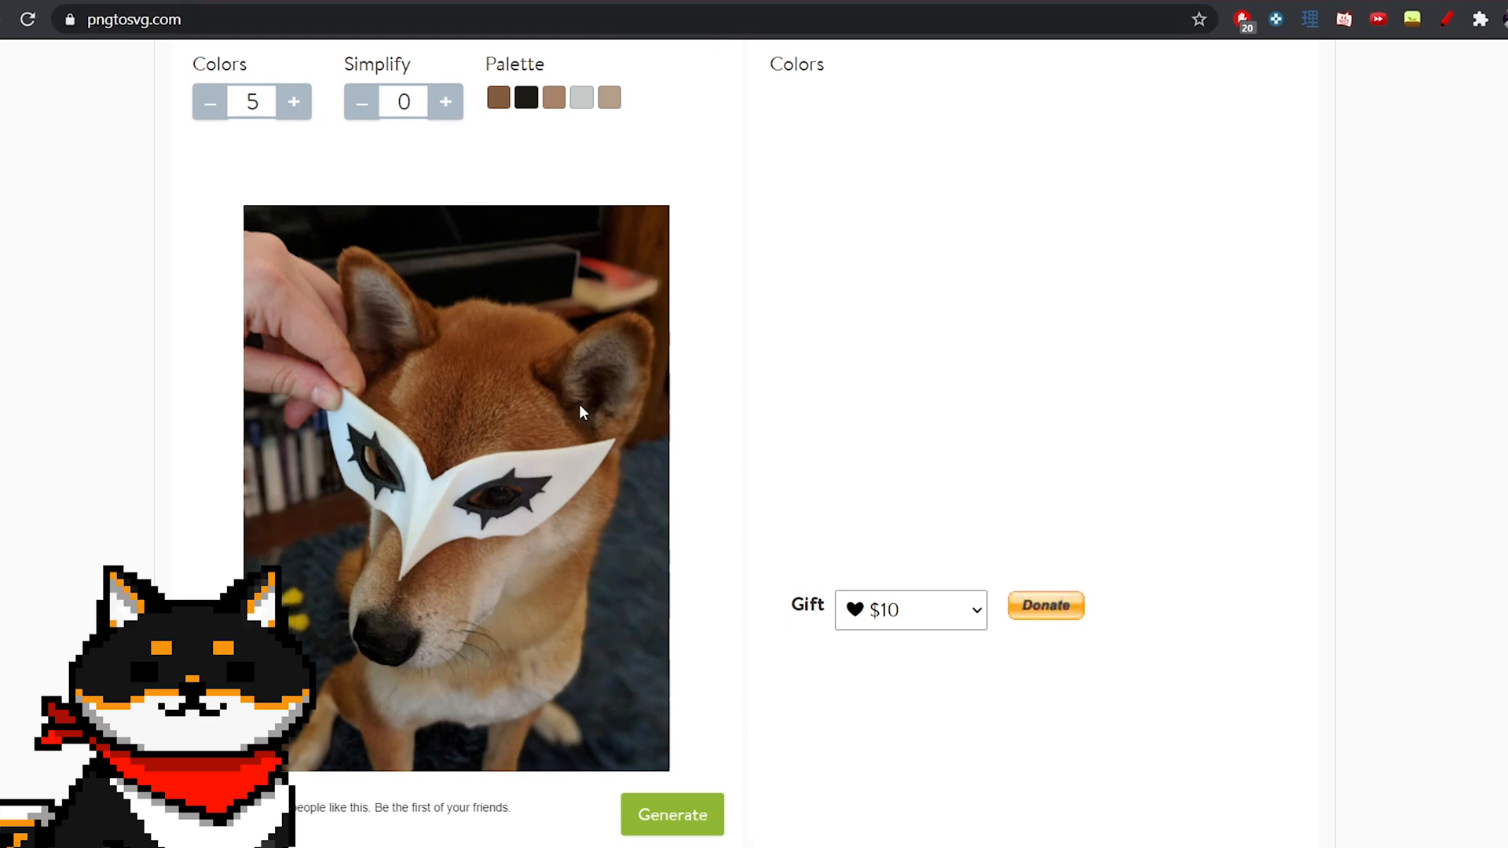
Generate a five-colour SVG of the masked dog photo and import it into a sketch
click(671, 813)
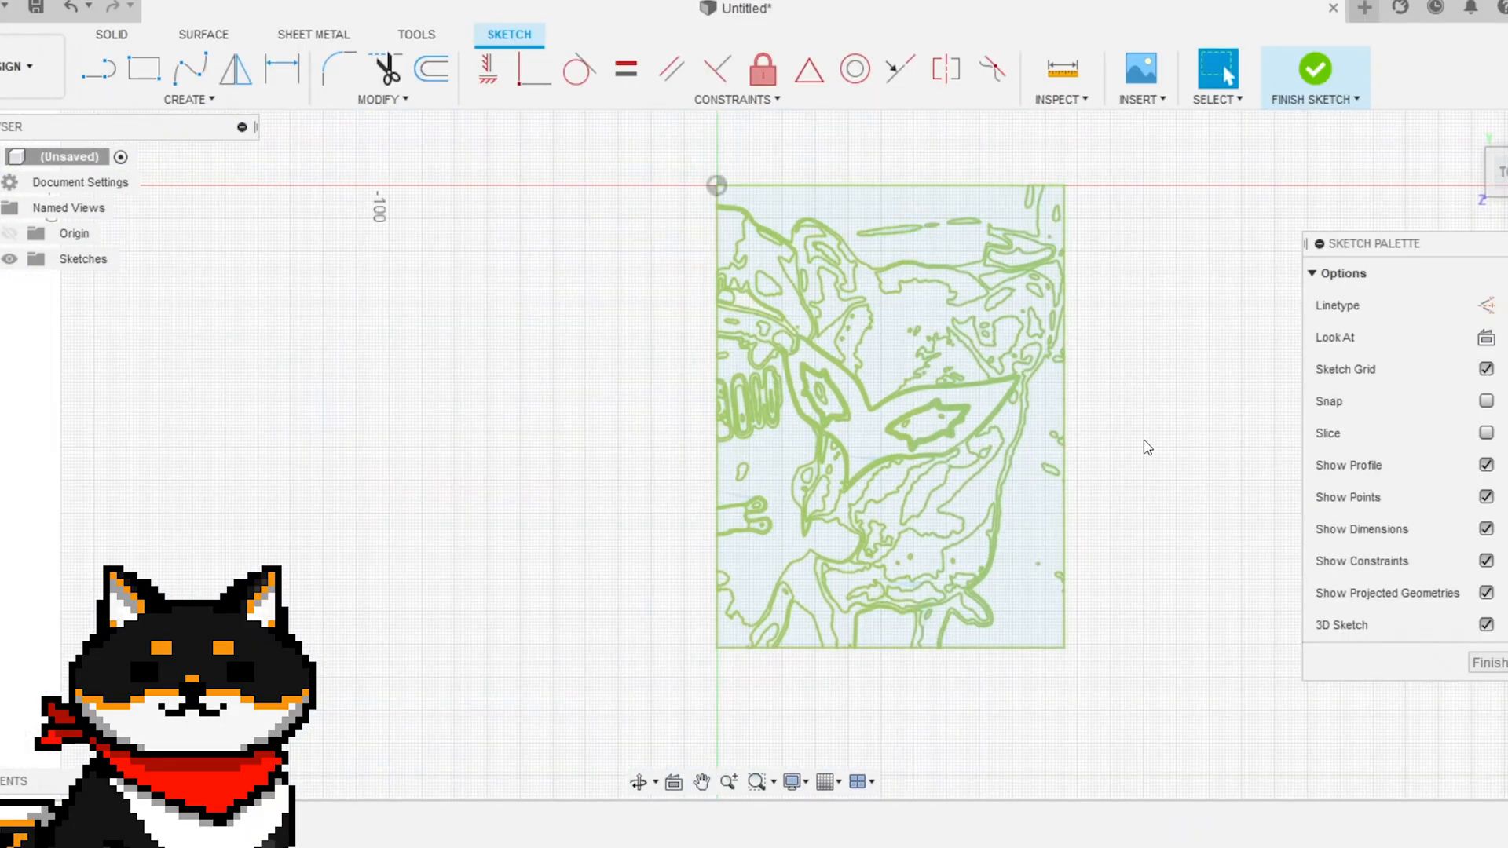
click(1315, 70)
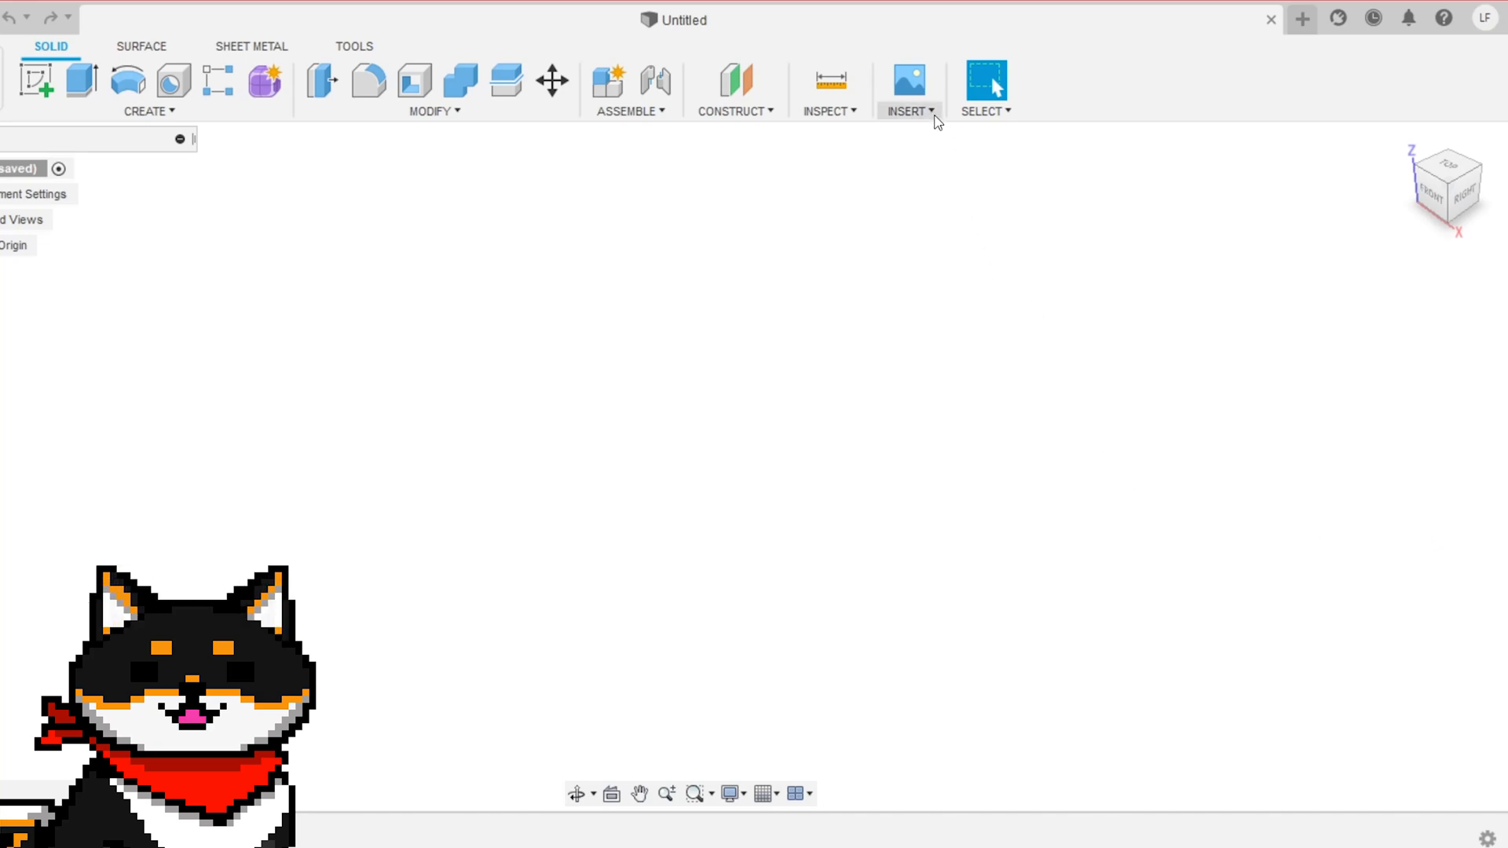